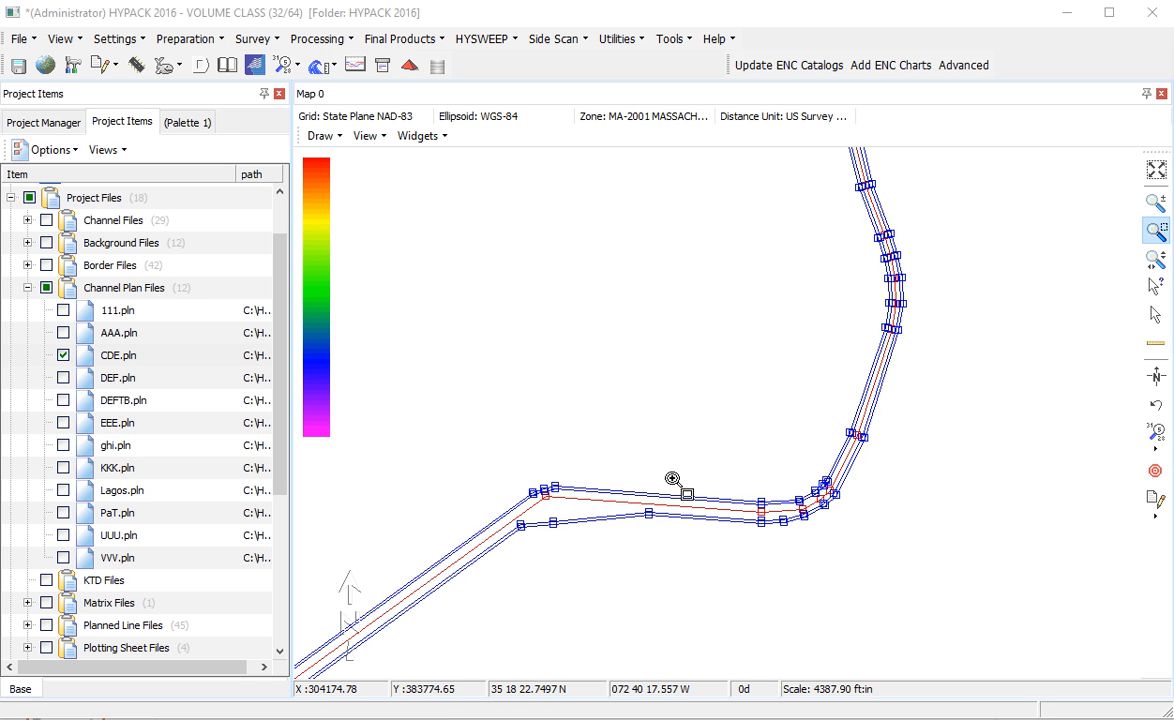
pyautogui.moveTo(609, 517)
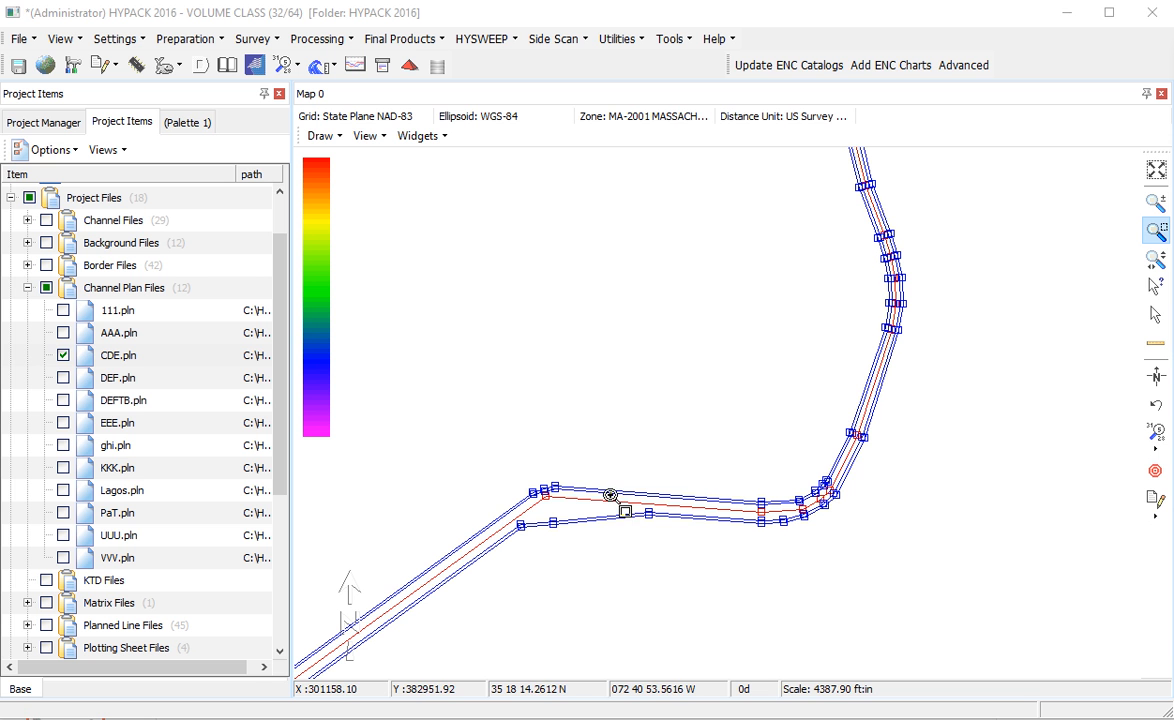
pyautogui.moveTo(607, 520)
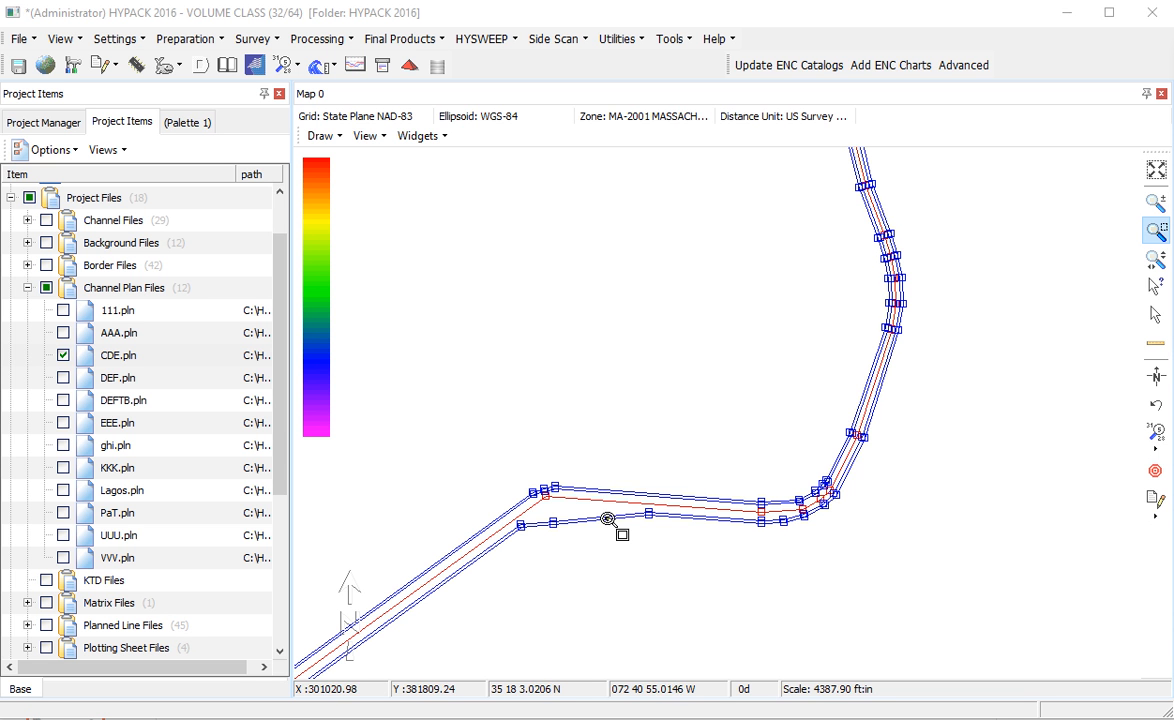
pyautogui.moveTo(557, 500)
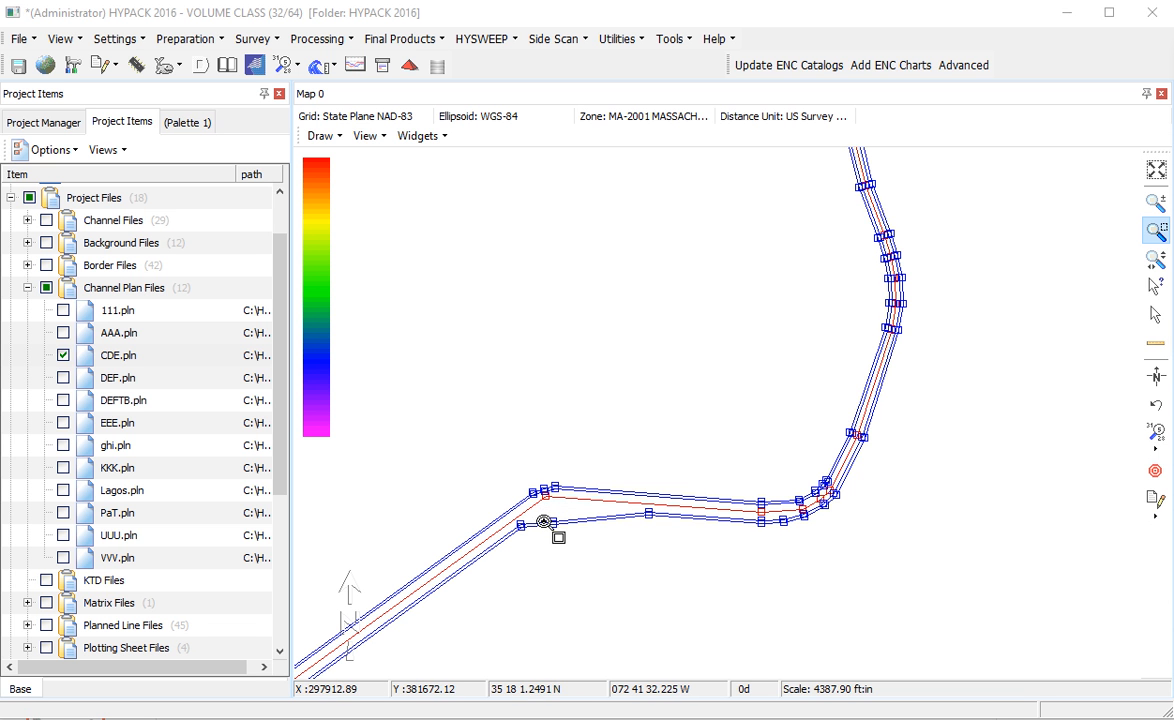
pyautogui.moveTo(433, 351)
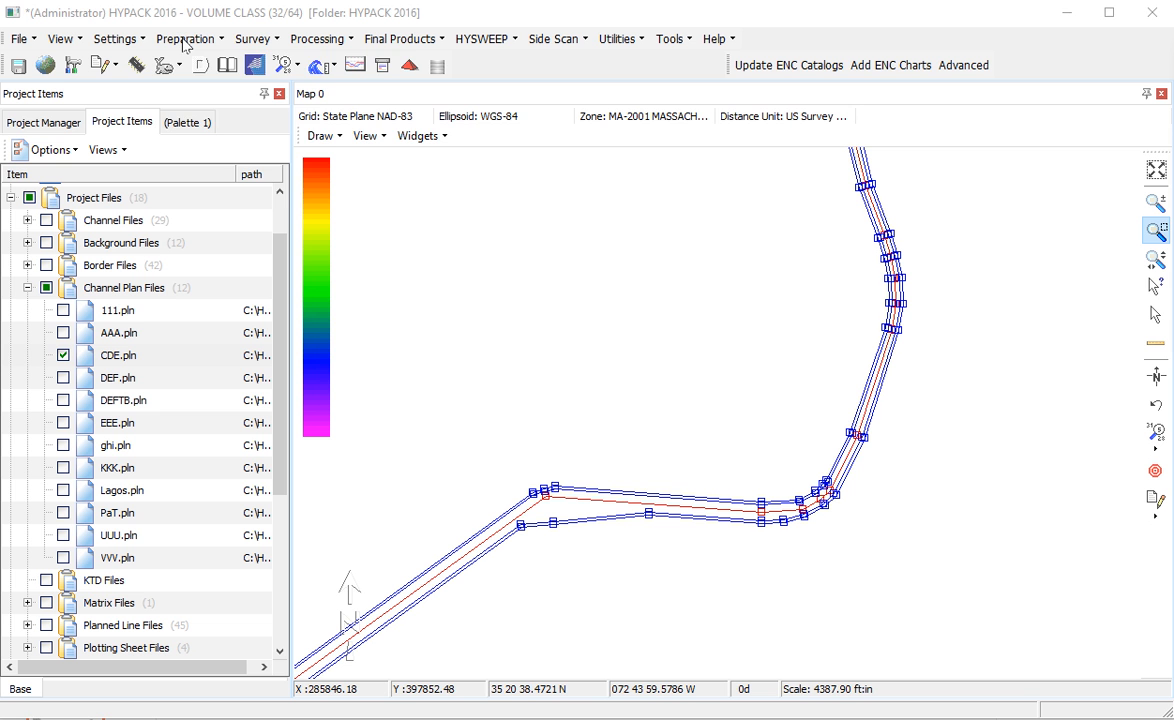
# Launch Advanced Channel Design from the Preparation menu and show its PLN tab.
pyautogui.click(185, 38)
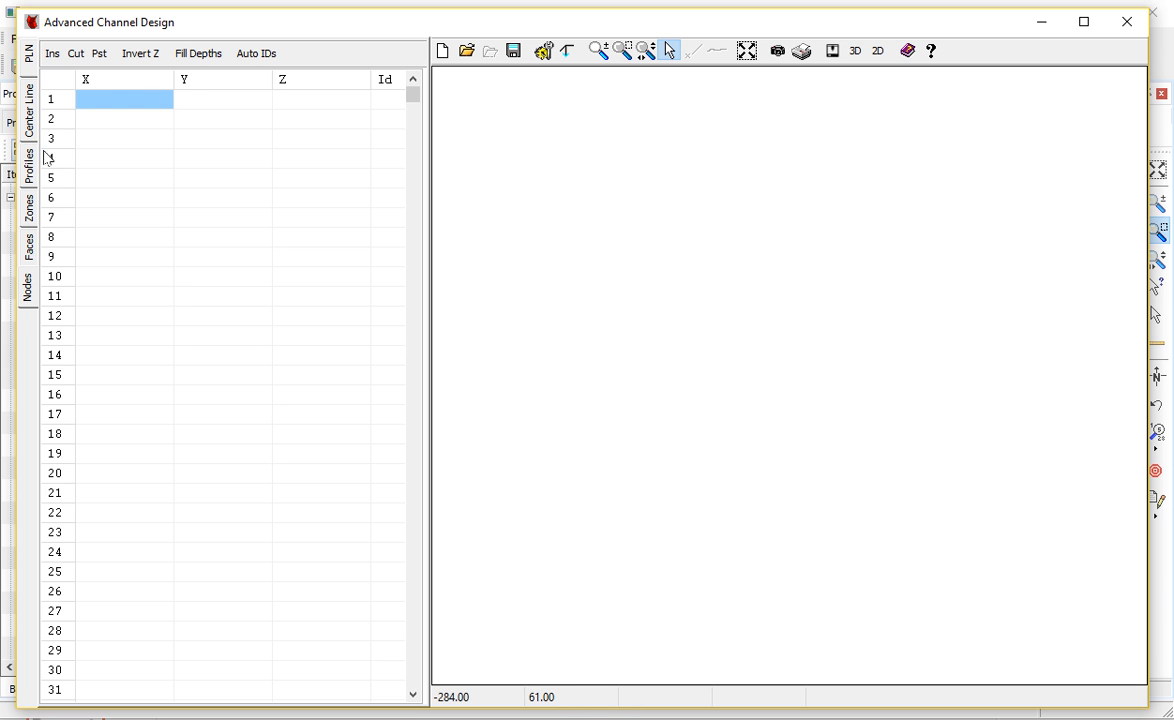
pyautogui.click(28, 54)
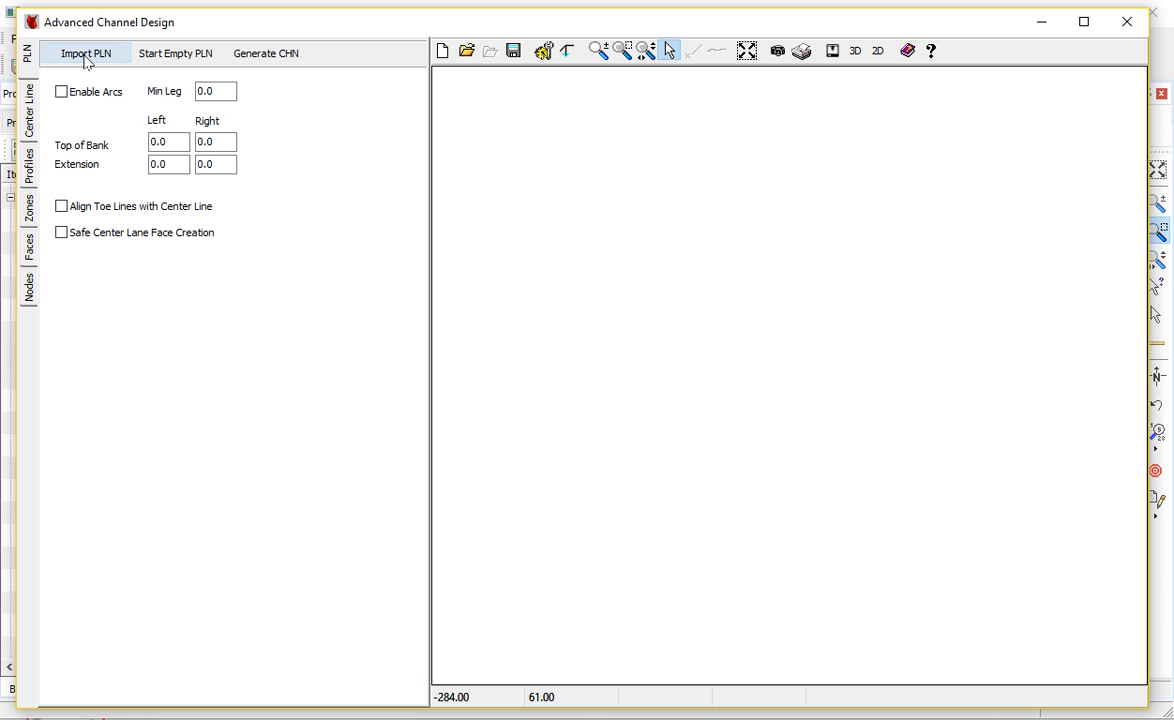
# Start Import PLN and browse the VOLUME CLASS folder for the channel plan file.
pyautogui.click(85, 53)
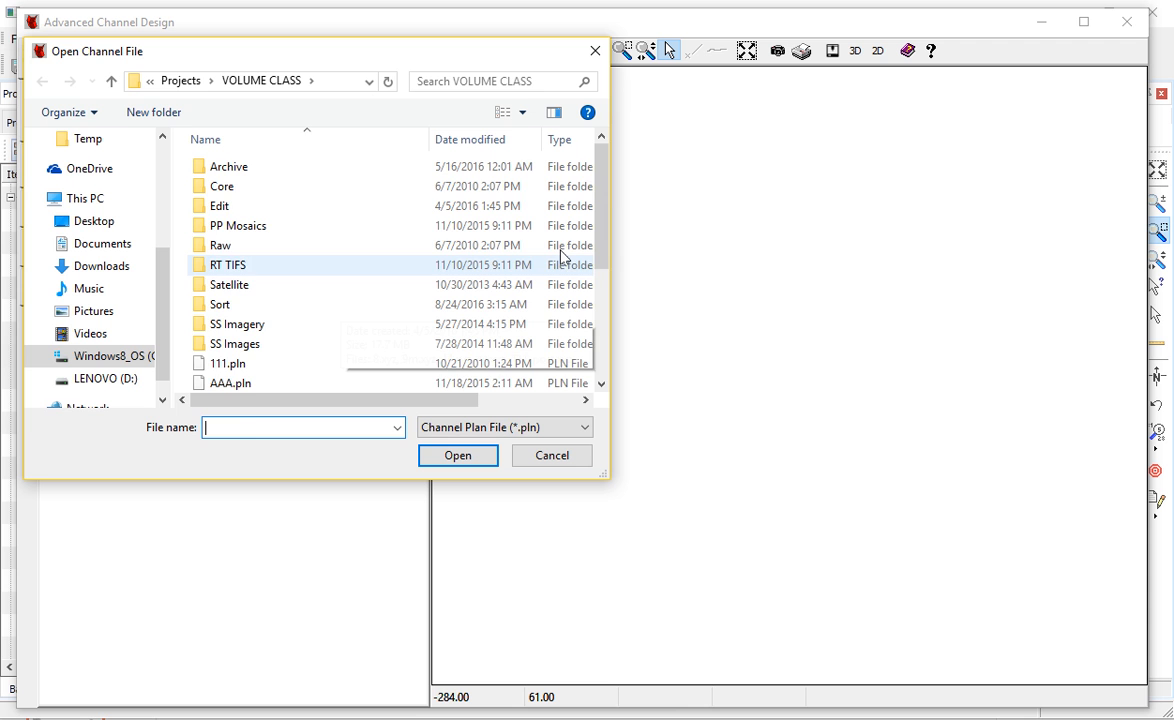
pyautogui.scroll(-3)
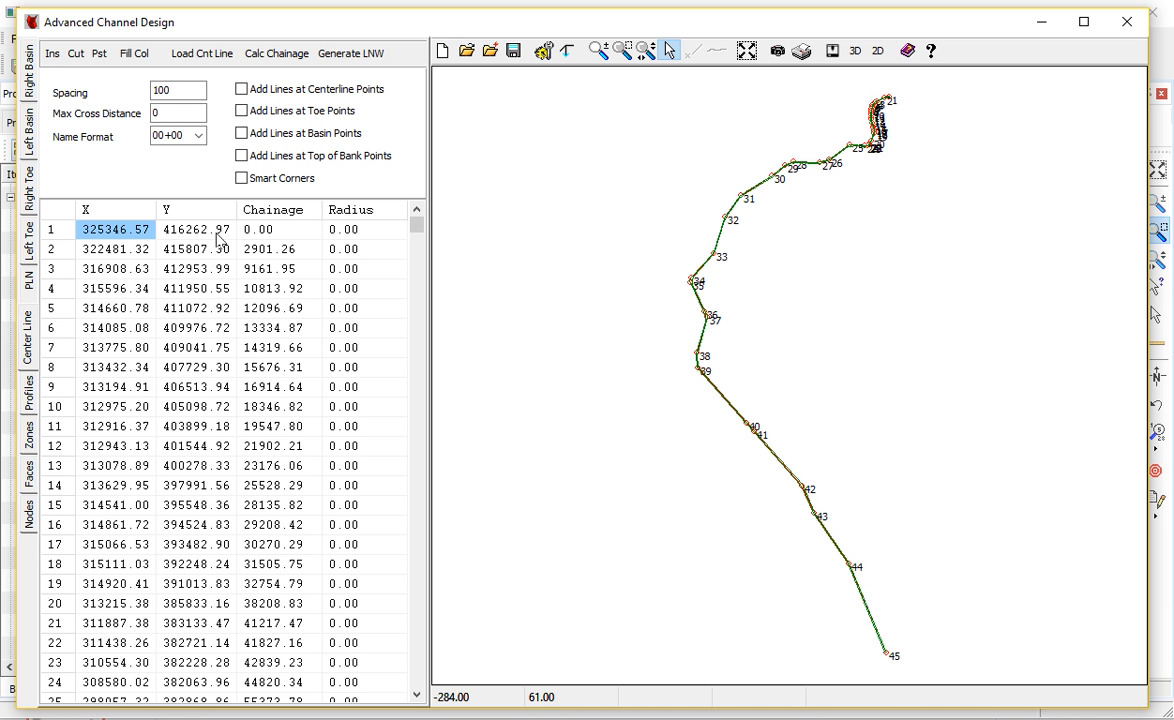
pyautogui.moveTo(275, 241)
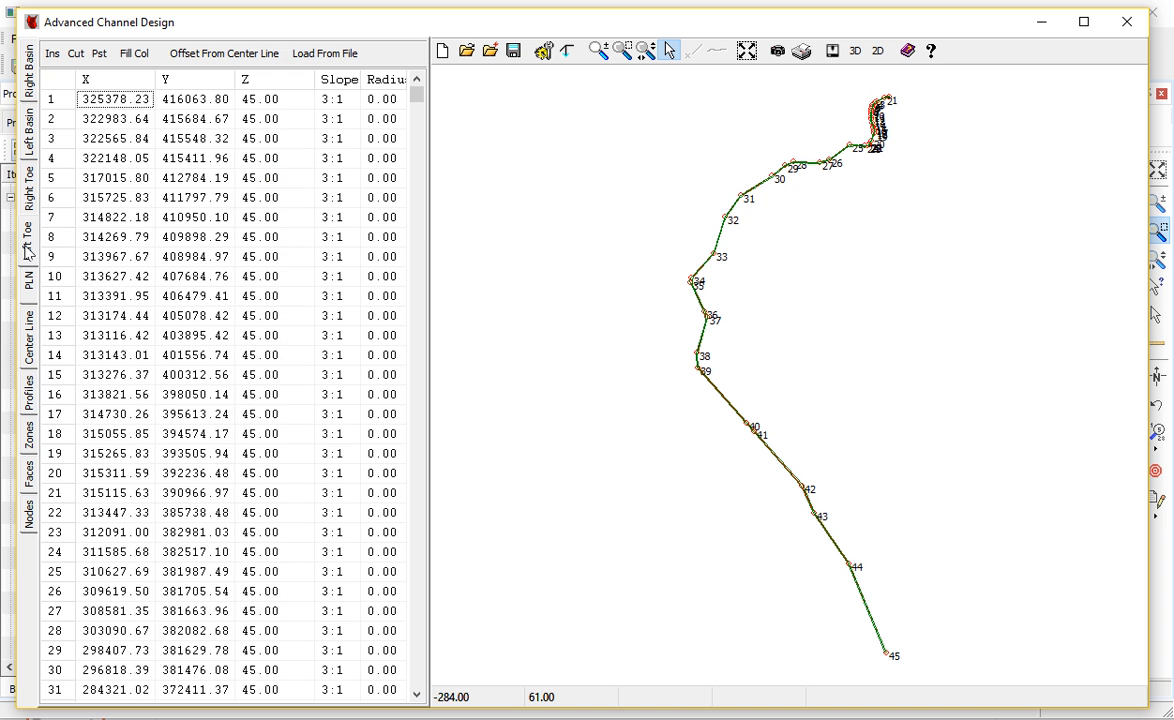
pyautogui.moveTo(340, 271)
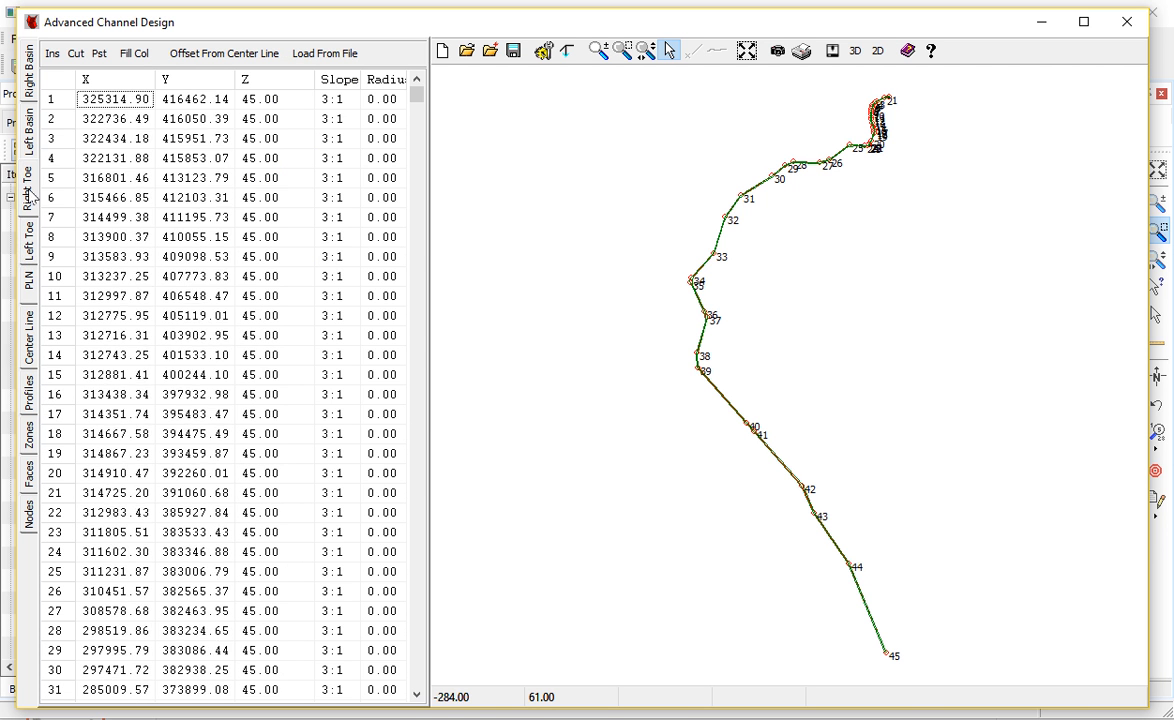
pyautogui.moveTo(268, 138)
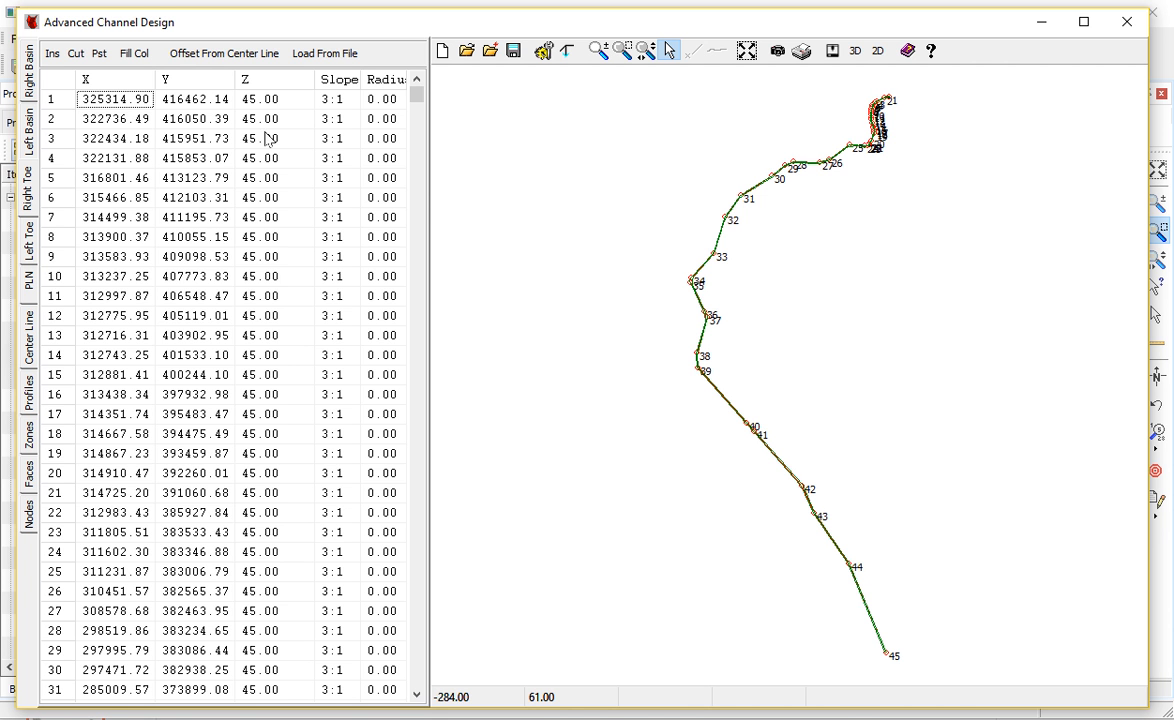
pyautogui.moveTo(40, 327)
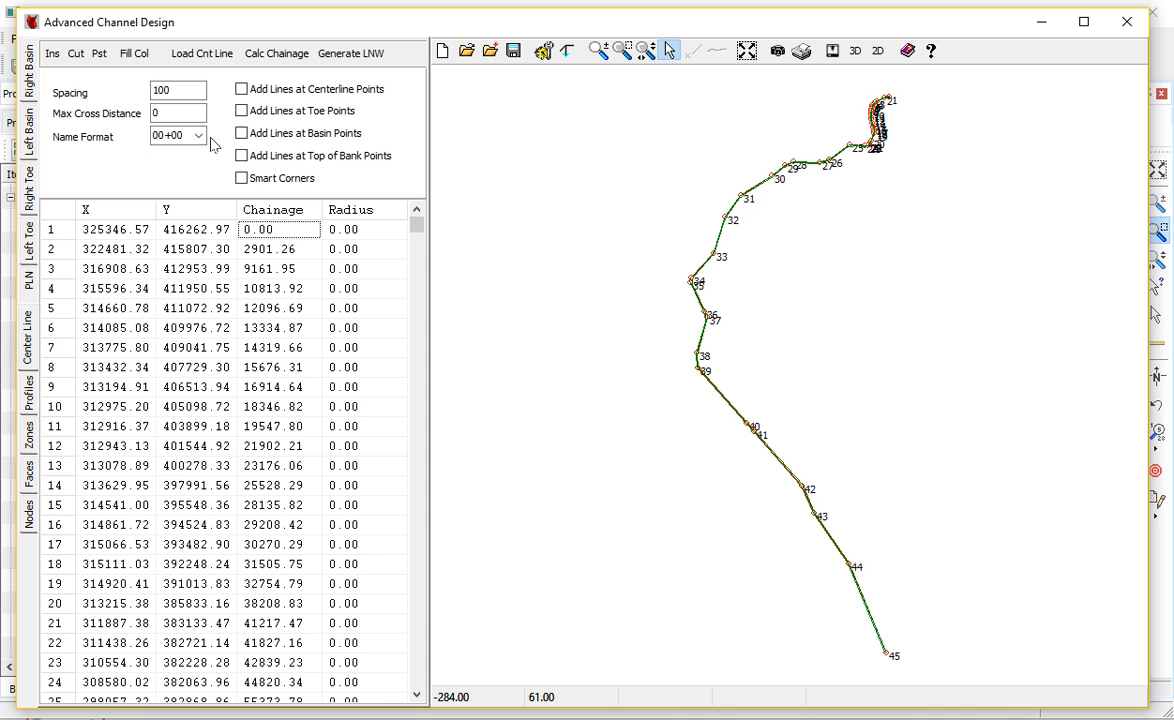
pyautogui.moveTo(212, 144)
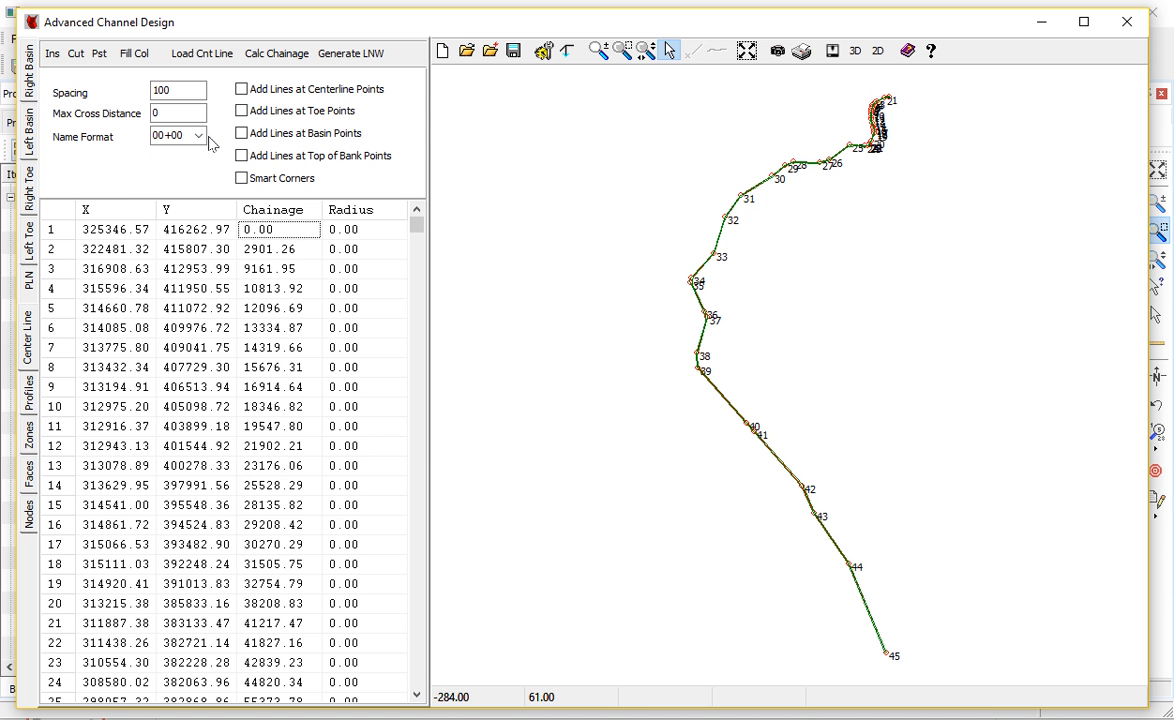
# In the PLN tab, set left Top of Bank to -2 and both extensions to 50.
pyautogui.click(27, 277)
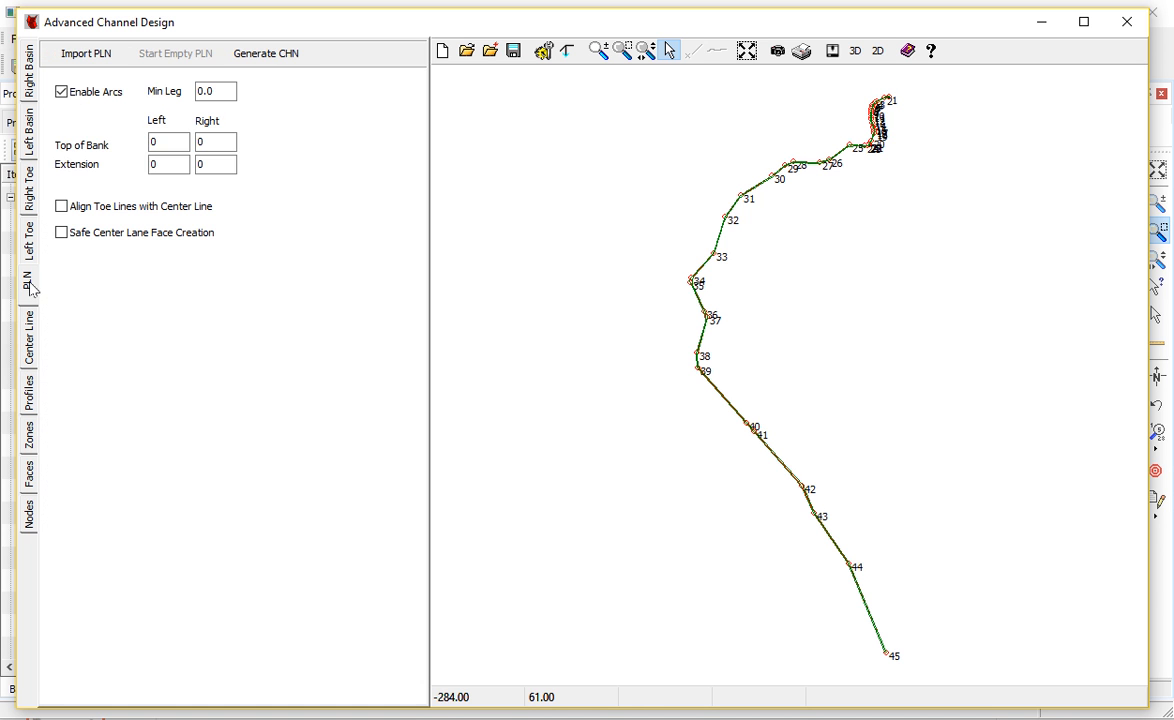
pyautogui.click(215, 91)
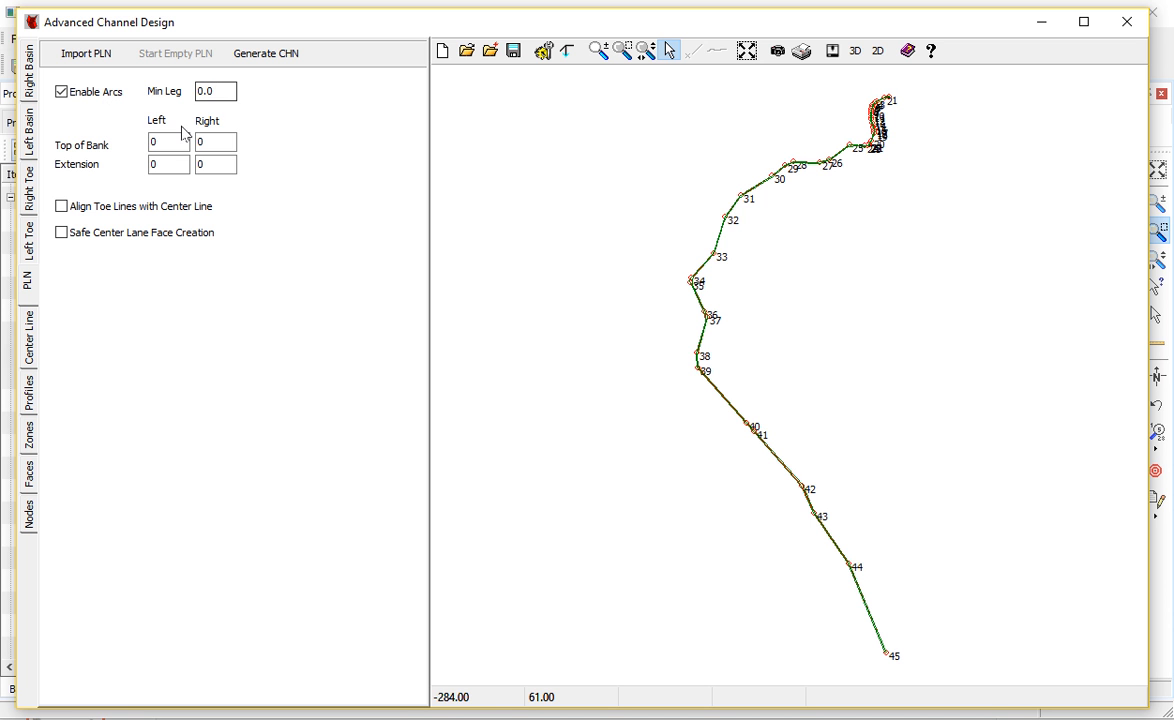
pyautogui.click(168, 141)
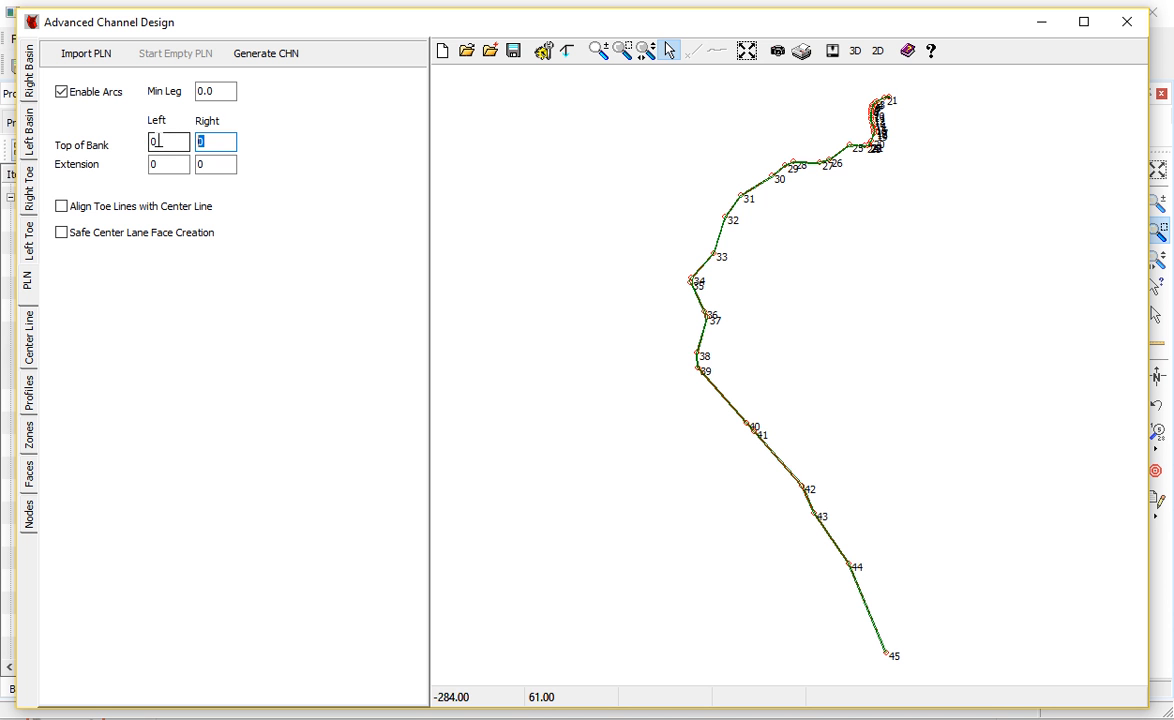
pyautogui.write('-2')
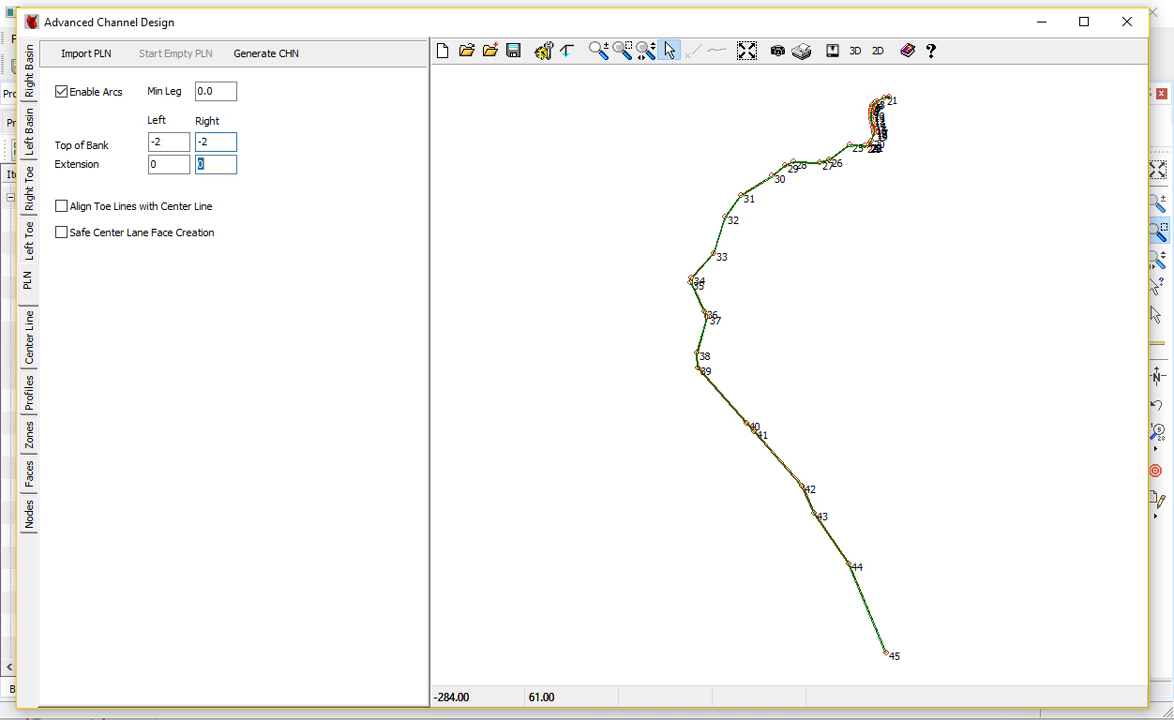
pyautogui.click(168, 164)
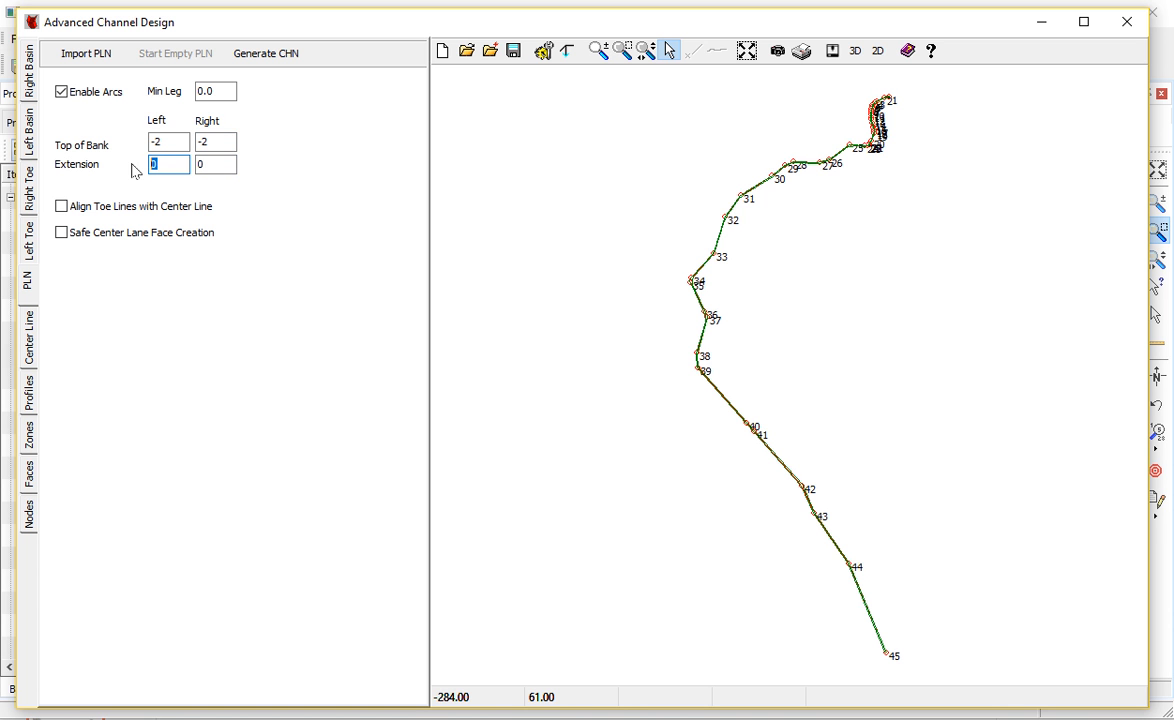
pyautogui.write('50')
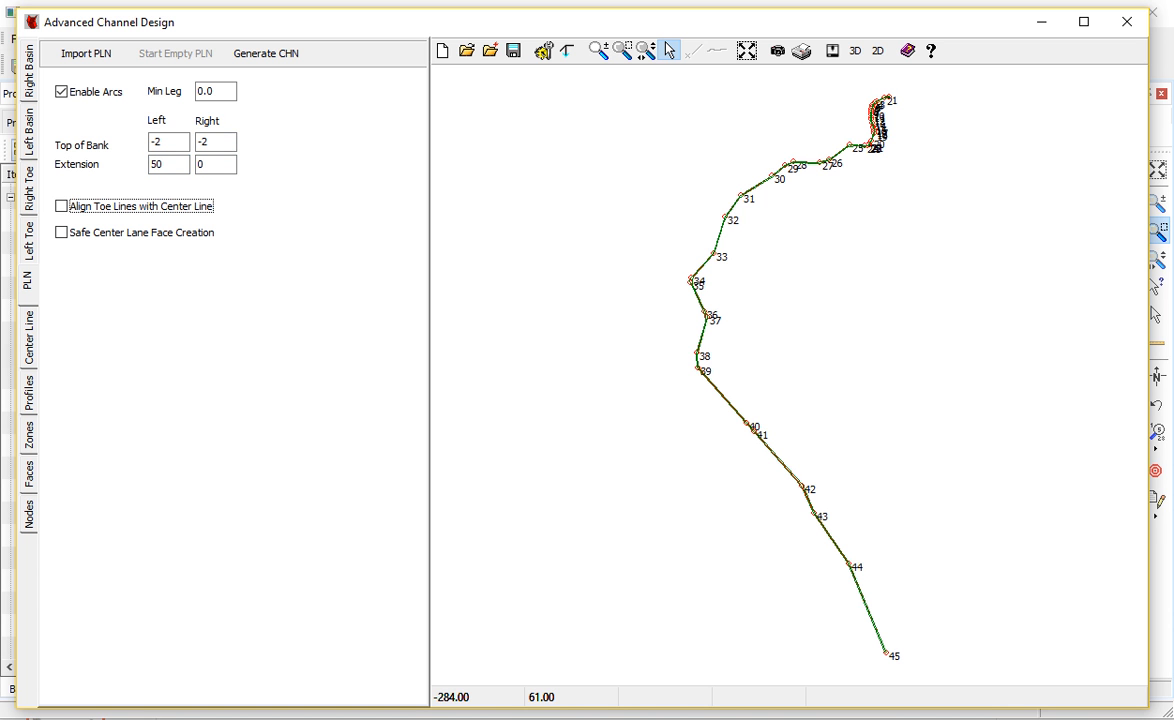
pyautogui.click(216, 164)
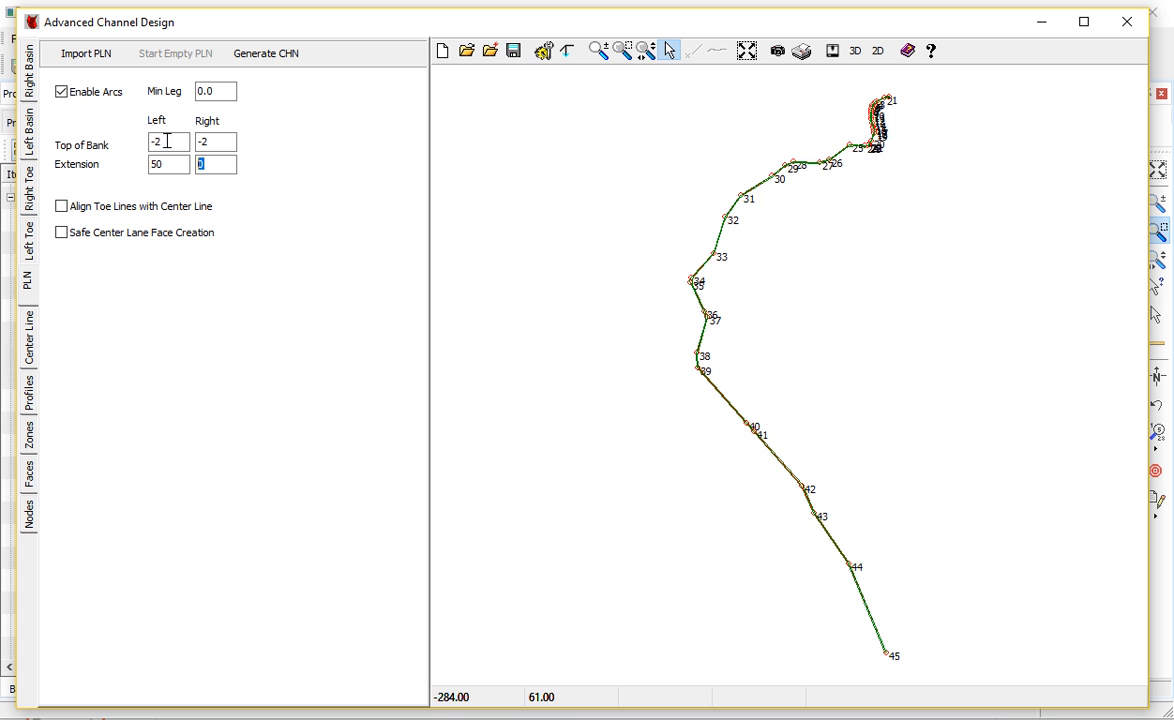
pyautogui.write('50')
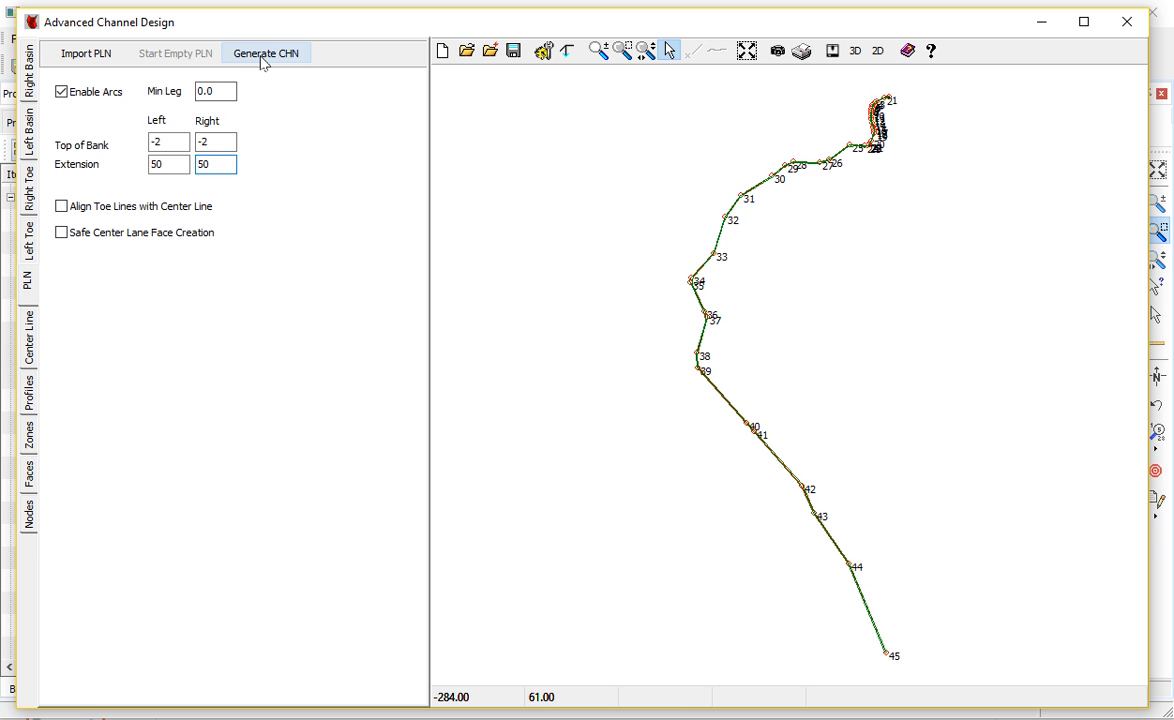
# Generate the CHN channel surface from the imported plan.
pyautogui.click(265, 53)
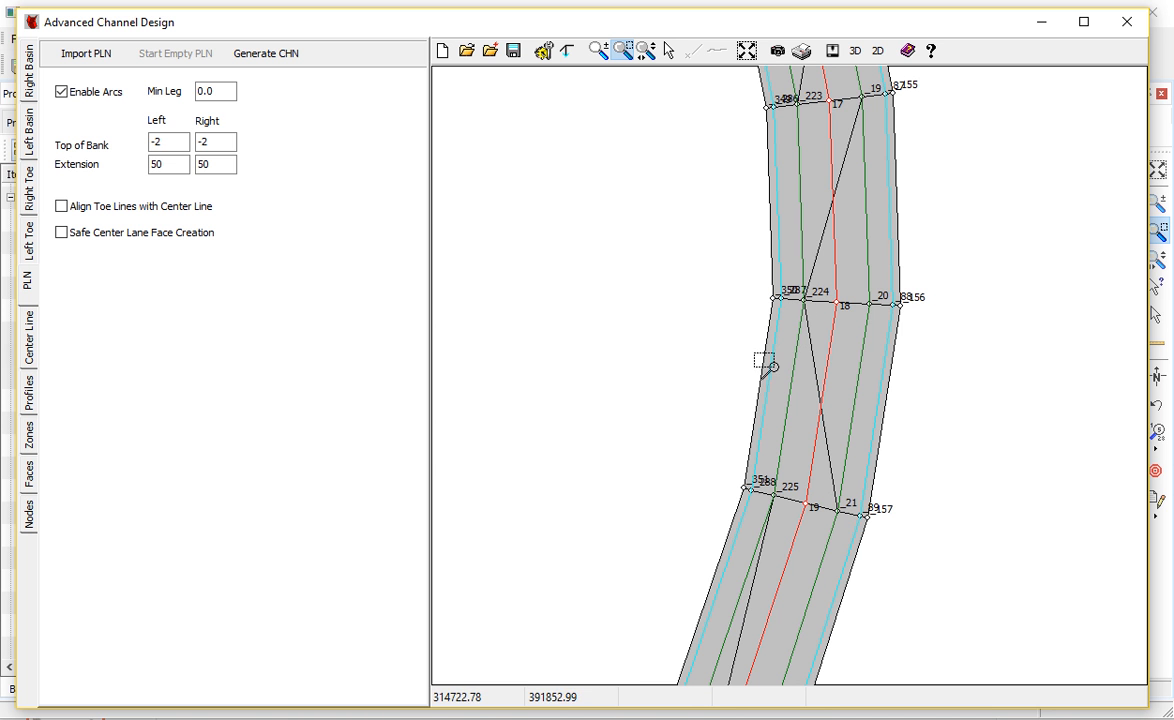
pyautogui.moveTo(812, 388)
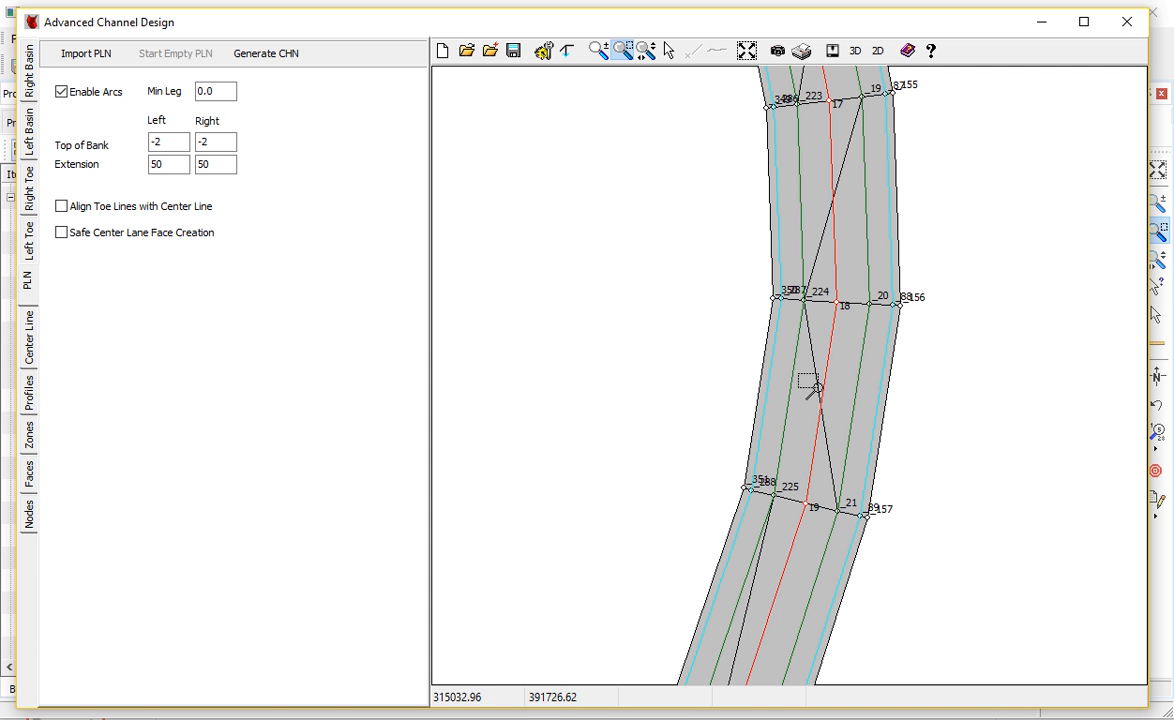
pyautogui.moveTo(110, 373)
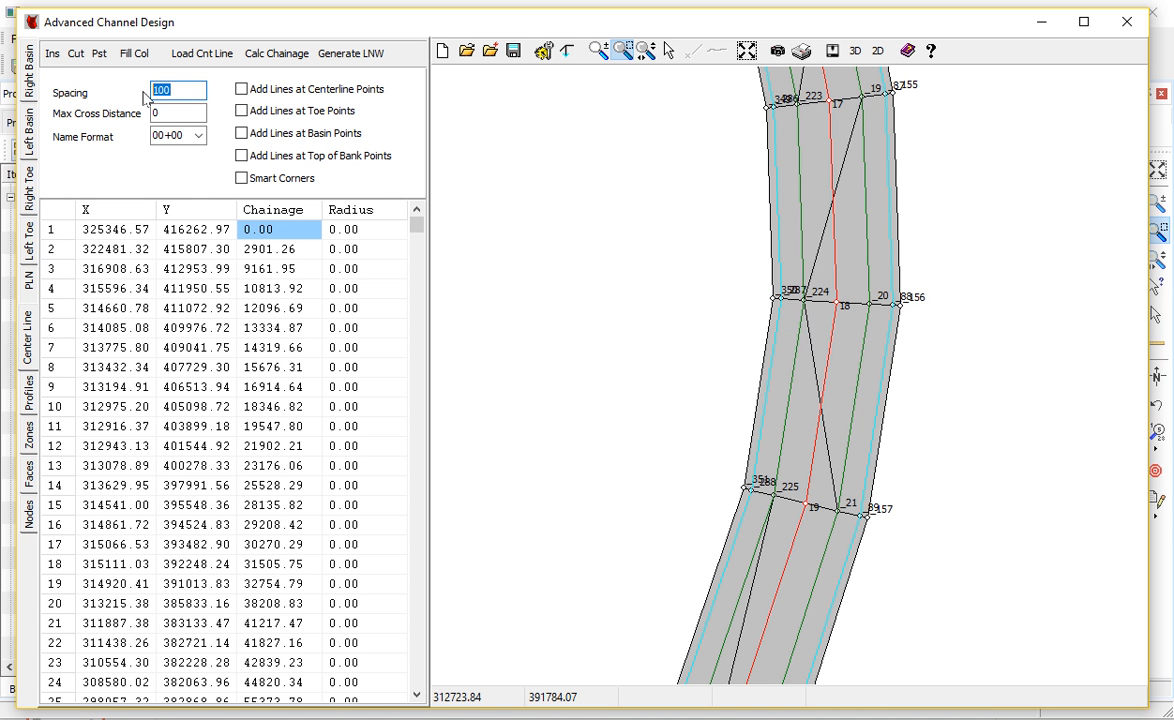
# Enter 200 as cross-section spacing and replace the maximum cross distance value.
pyautogui.write('200')
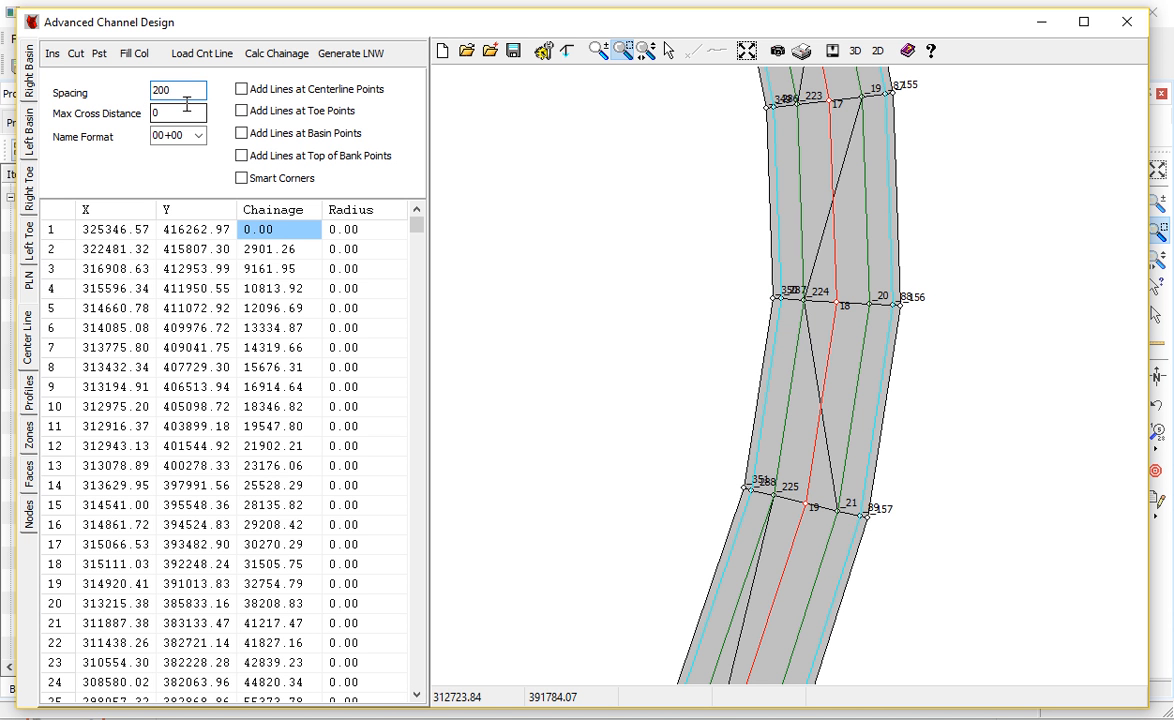
pyautogui.click(177, 112)
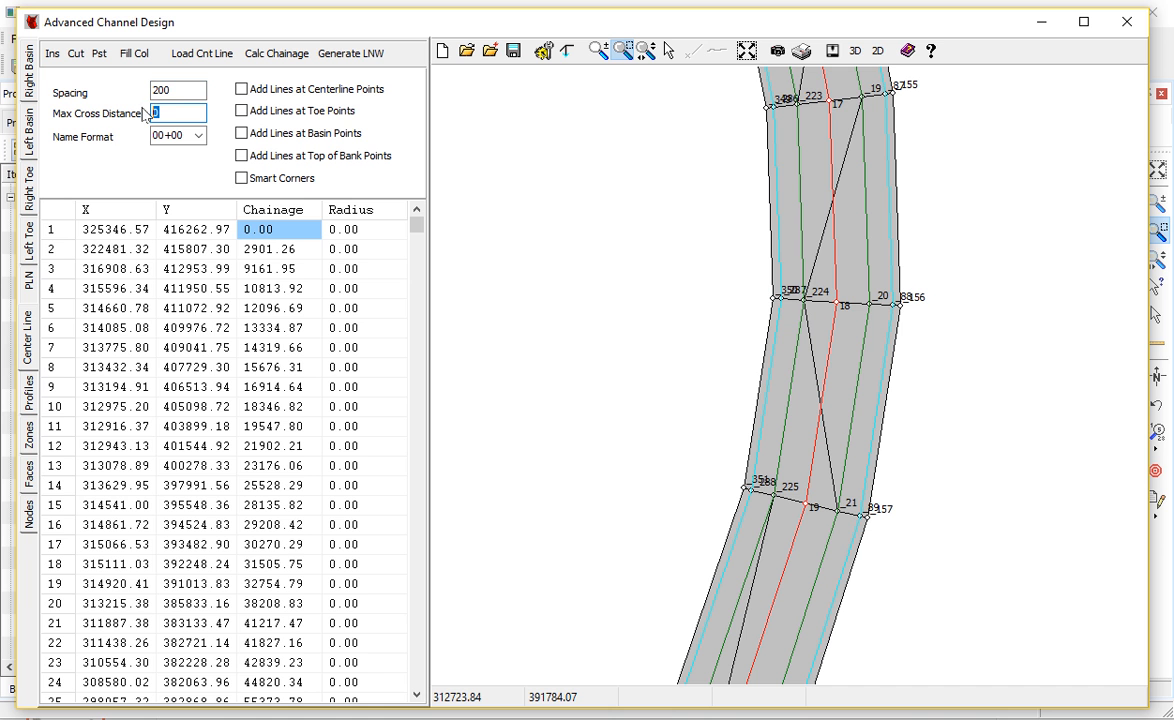
pyautogui.write('2000')
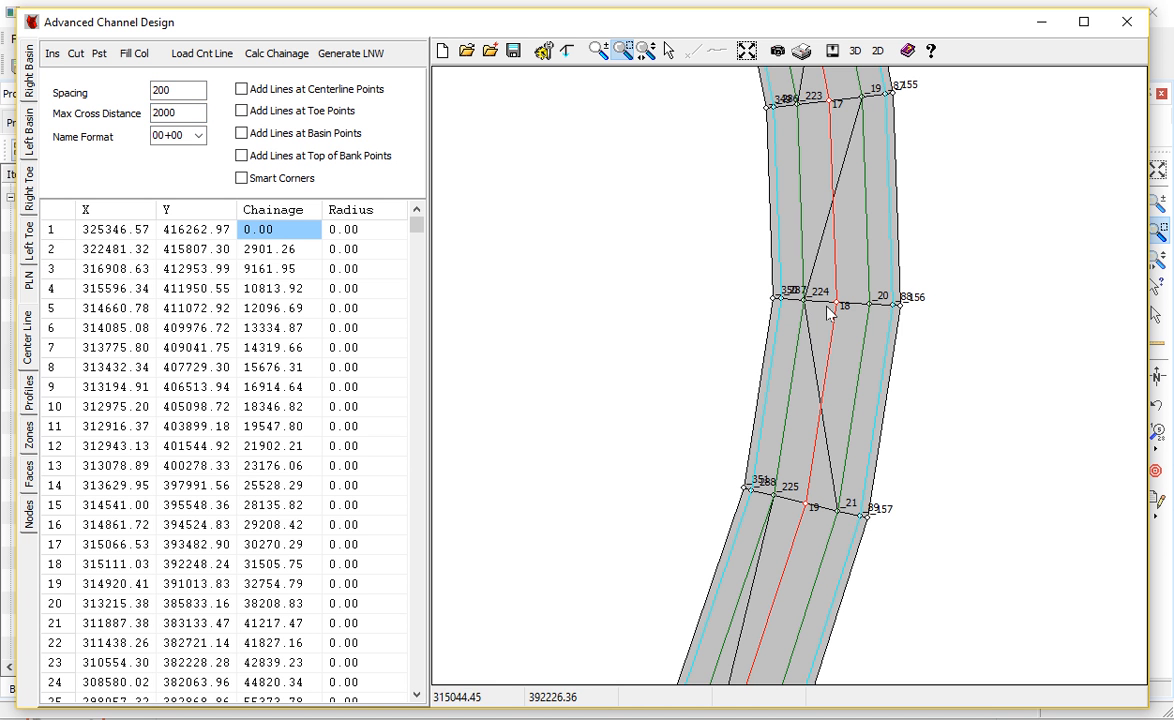
pyautogui.moveTo(843, 303)
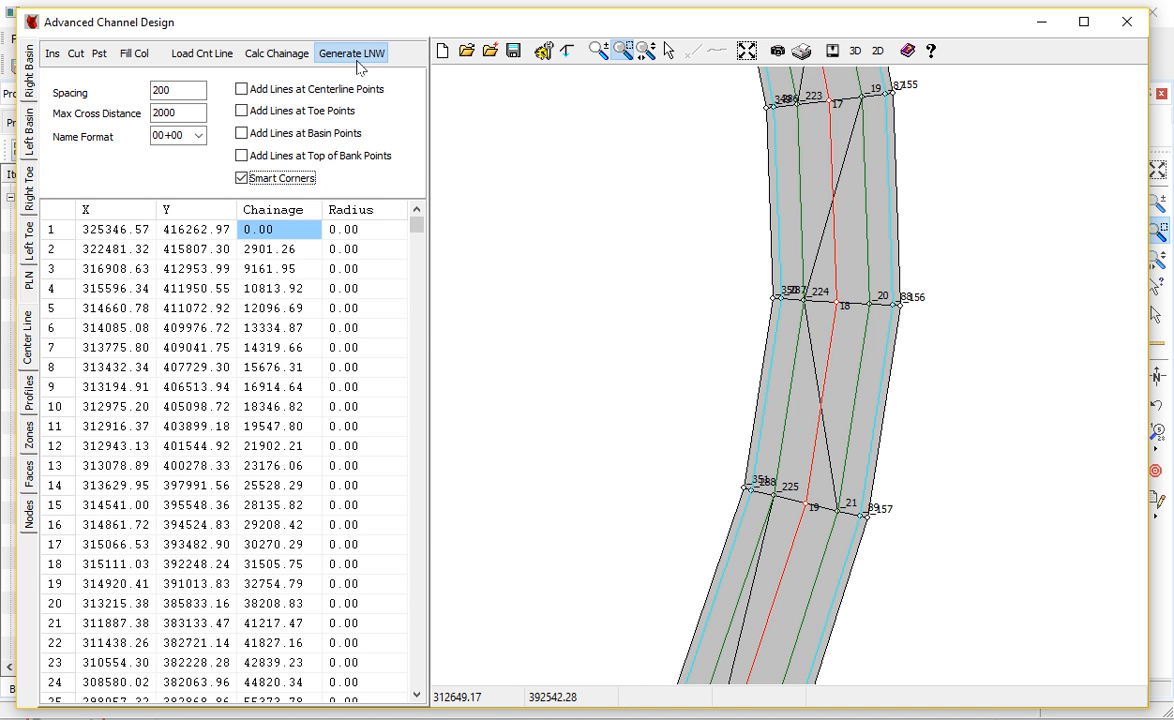
# Generate the LNW cross-section lines and view them in the Profiles list.
pyautogui.click(351, 53)
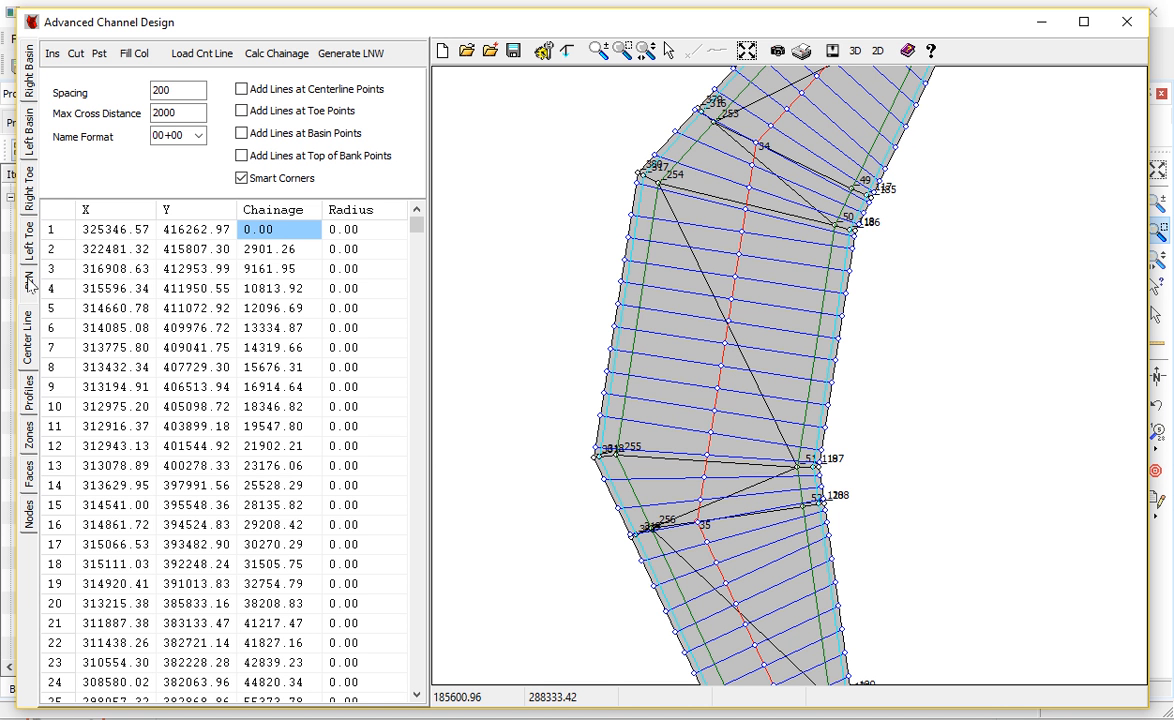
pyautogui.click(27, 280)
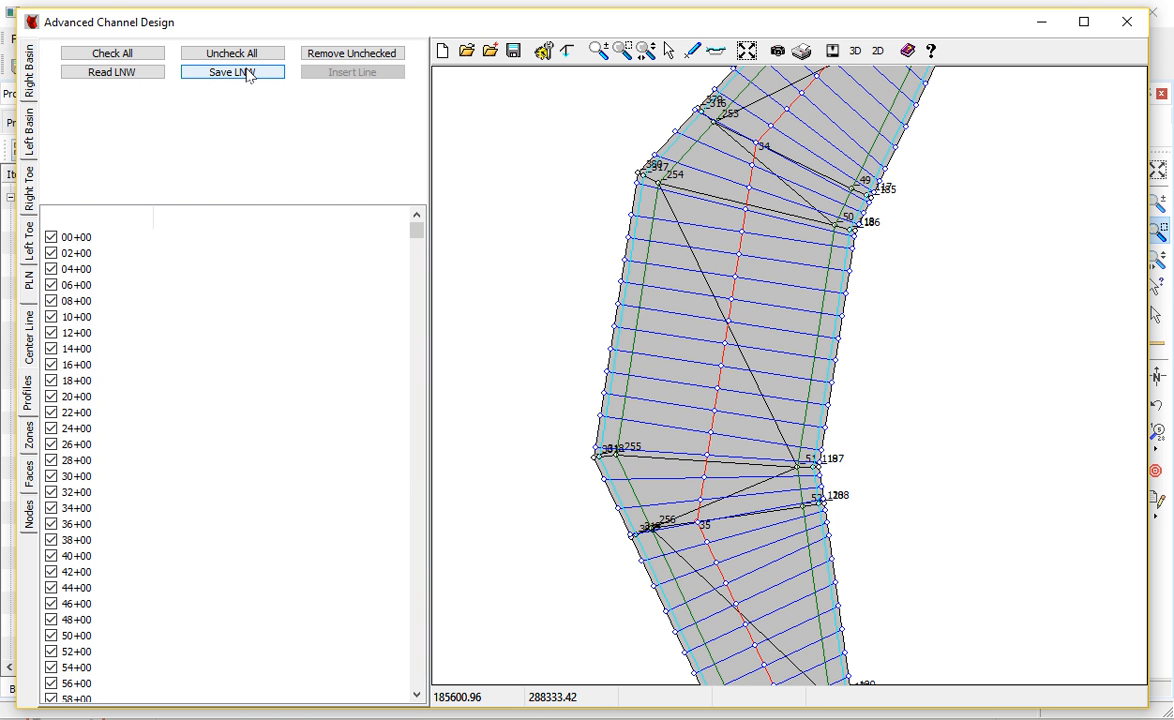
# Save the planned lines as CDE.lnw in VOLUME CLASS, overwriting the existing file.
pyautogui.click(232, 72)
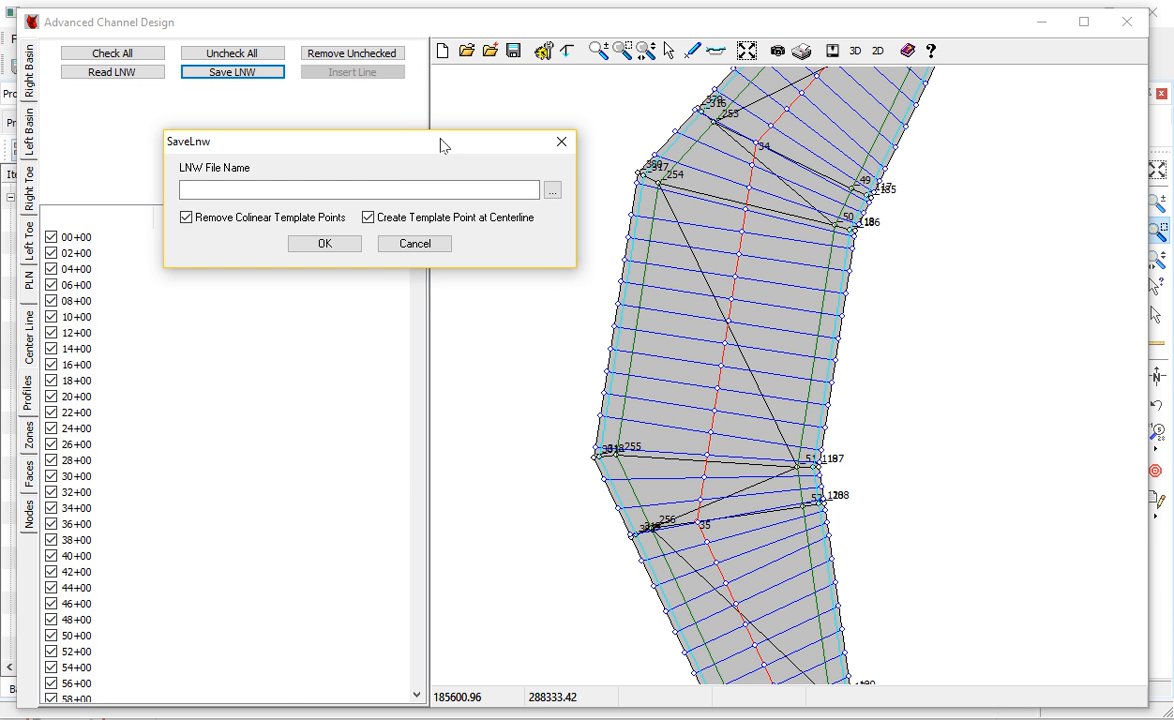
pyautogui.click(552, 189)
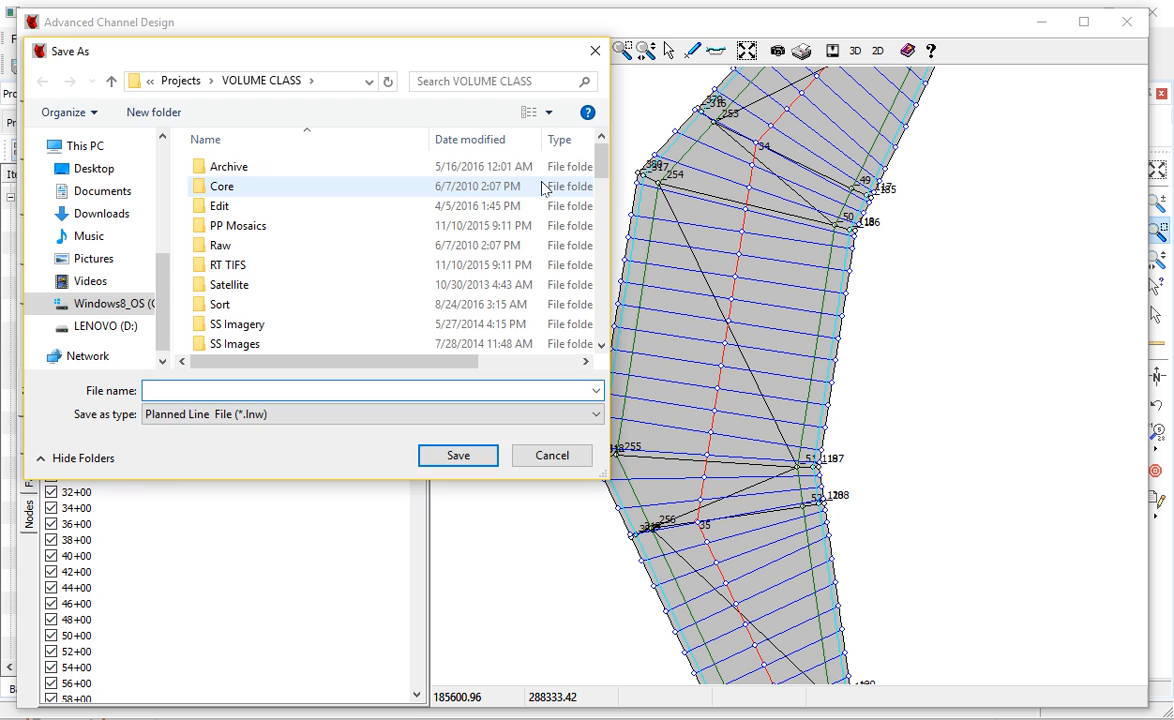
pyautogui.click(457, 455)
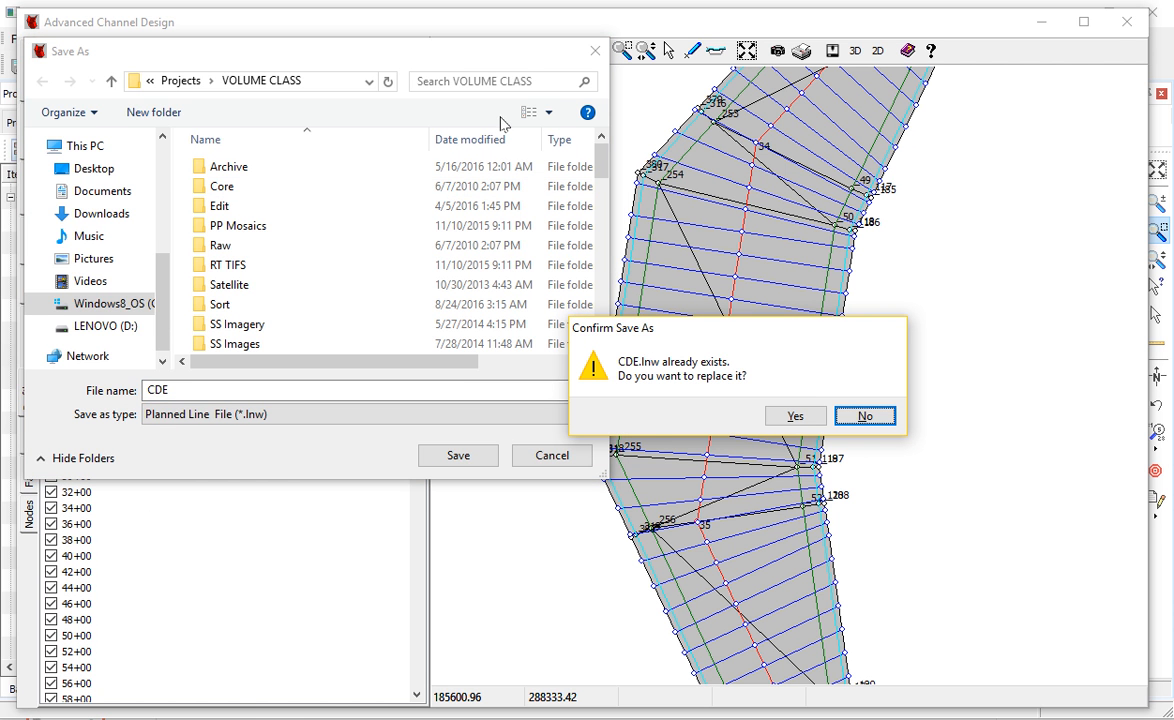
pyautogui.click(794, 415)
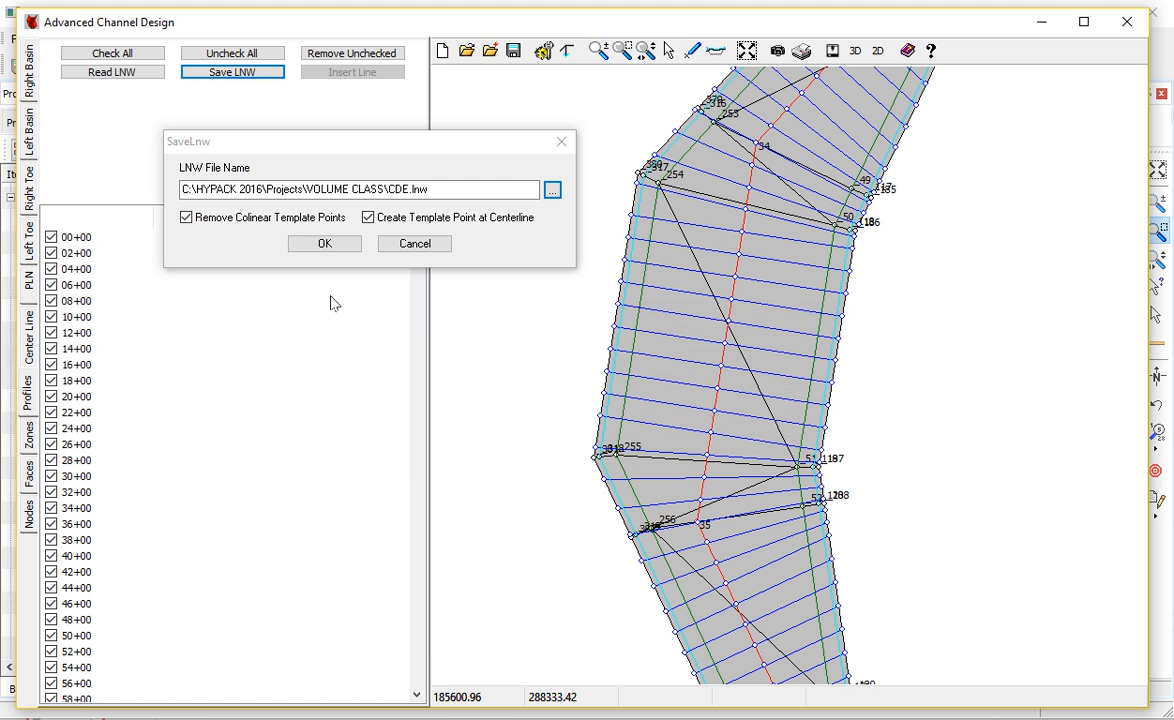
pyautogui.moveTo(745, 320)
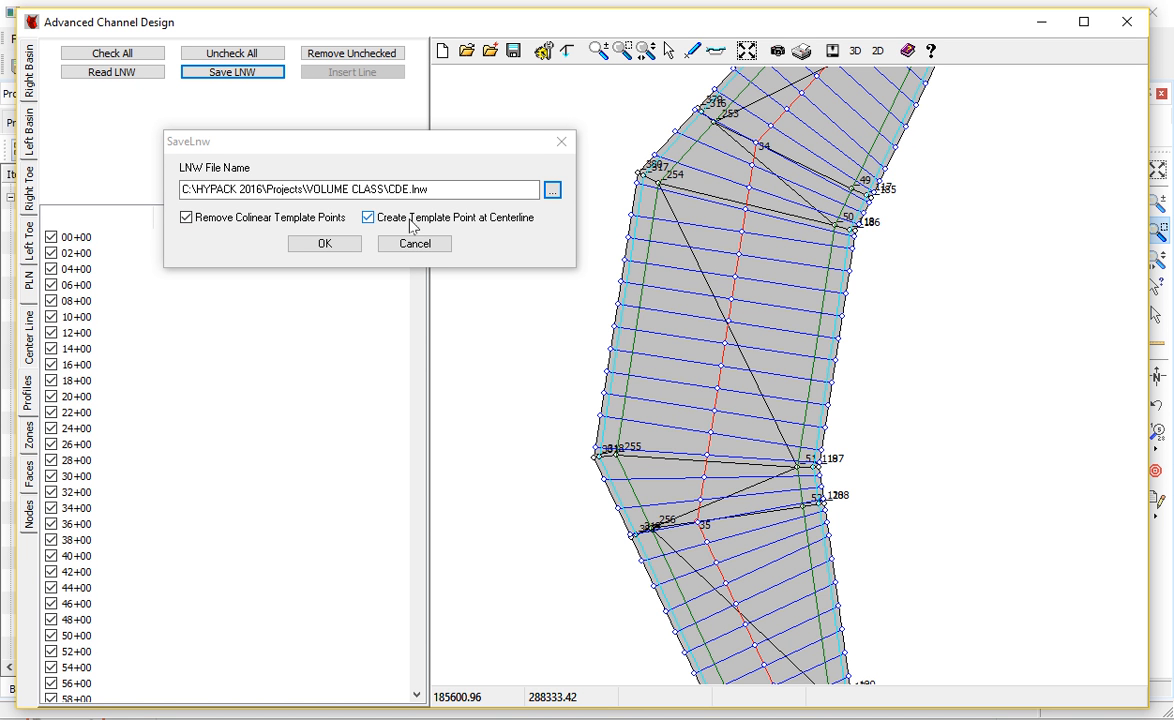
pyautogui.click(368, 217)
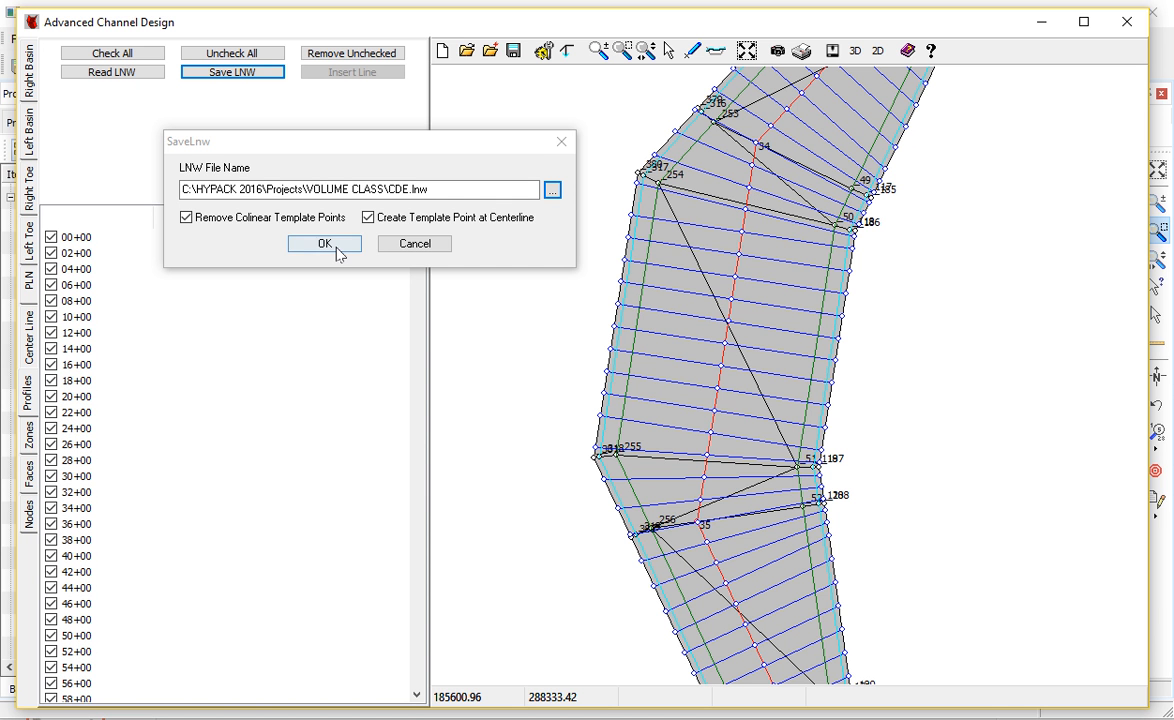
pyautogui.click(324, 243)
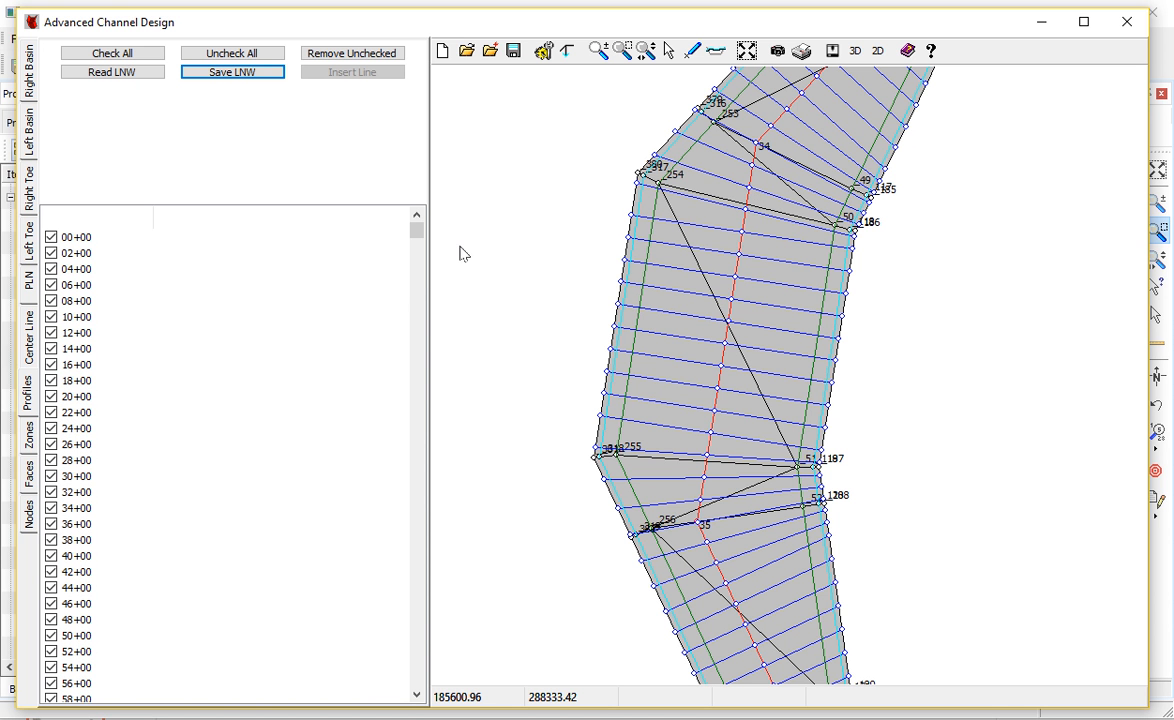